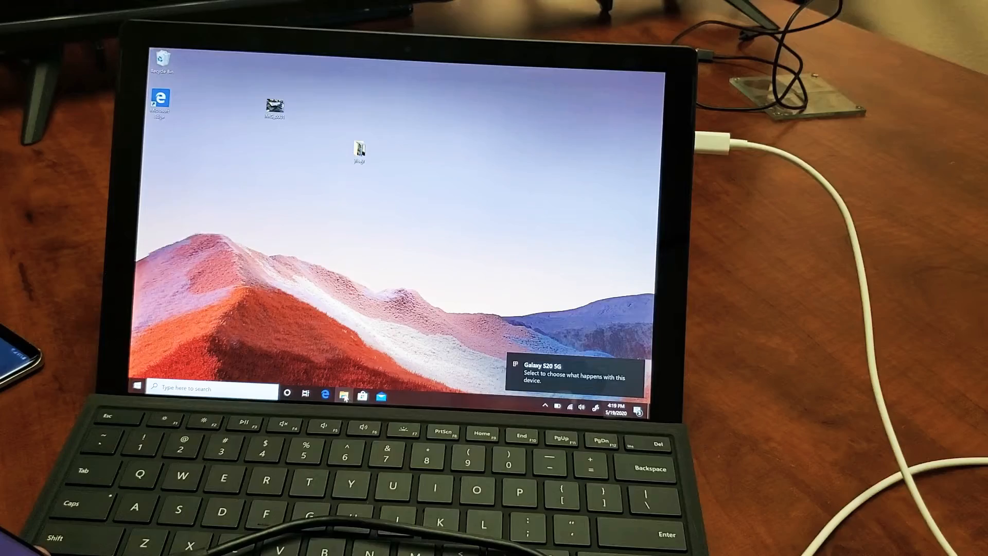
# Browse This PC into the Galaxy S20 5G's Phone storage and its DCIM folder
pyautogui.click(343, 396)
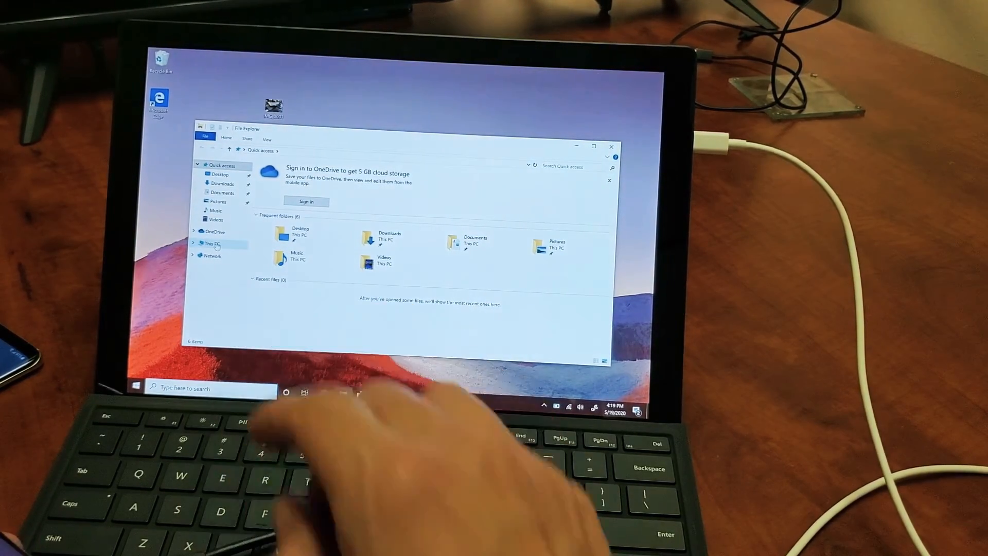
pyautogui.click(212, 244)
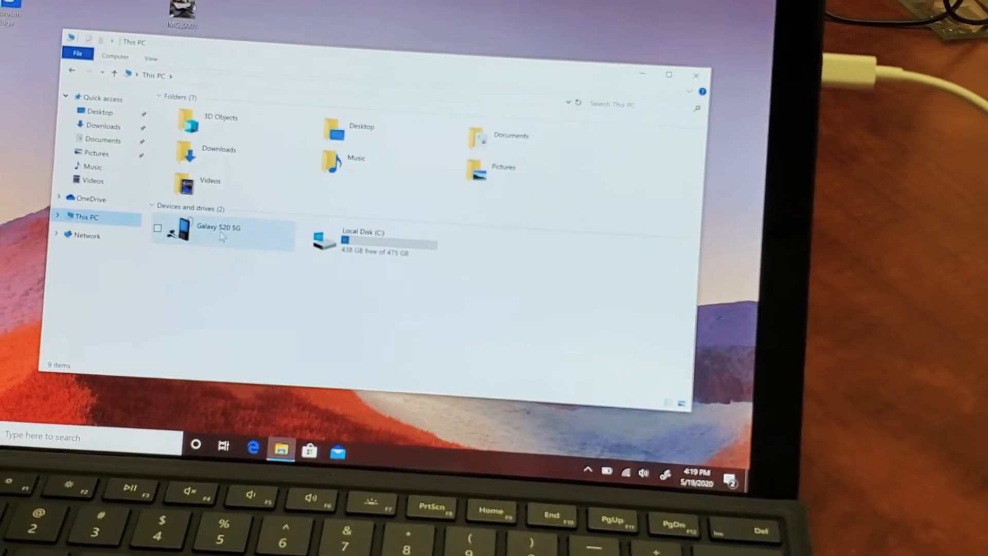
pyautogui.click(217, 233)
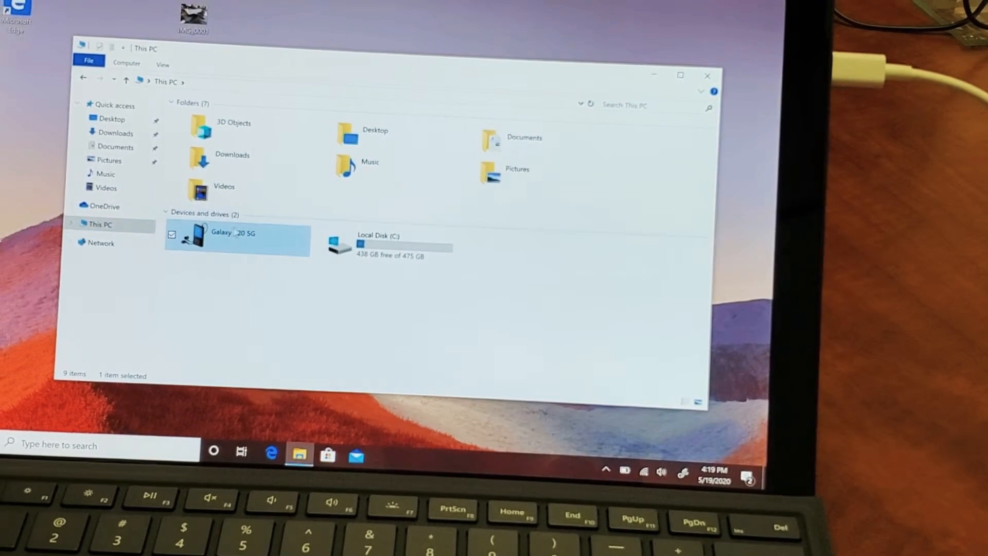
pyautogui.doubleClick(236, 233)
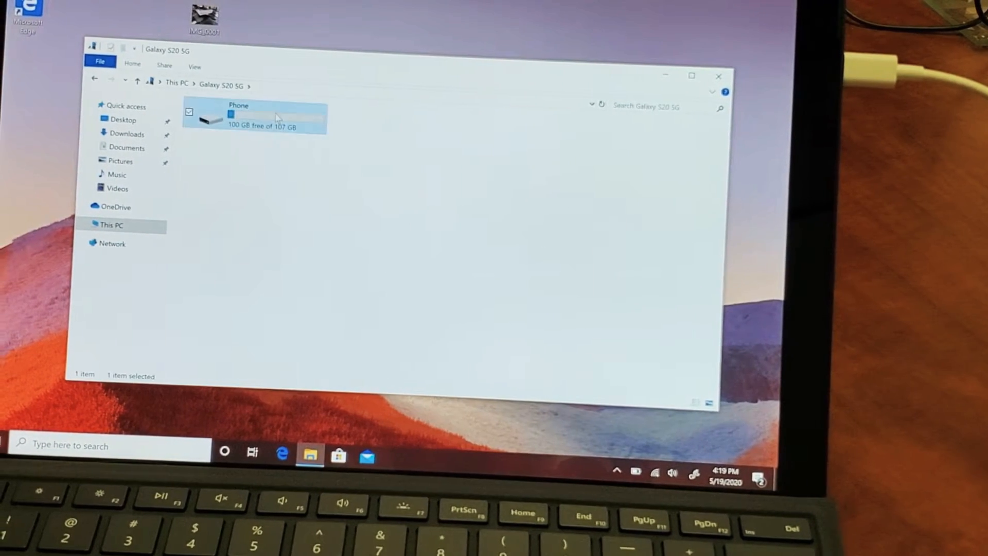
pyautogui.doubleClick(239, 117)
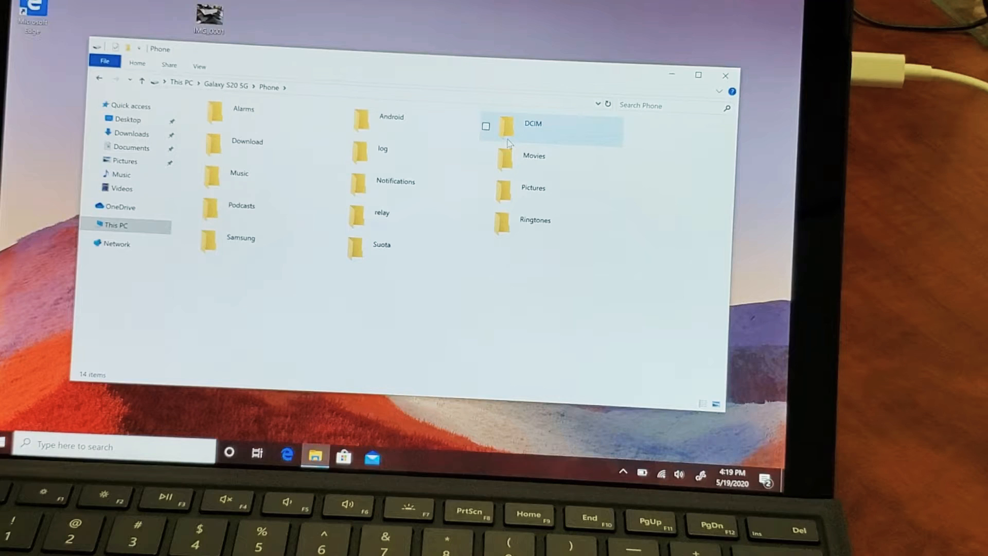
pyautogui.doubleClick(533, 124)
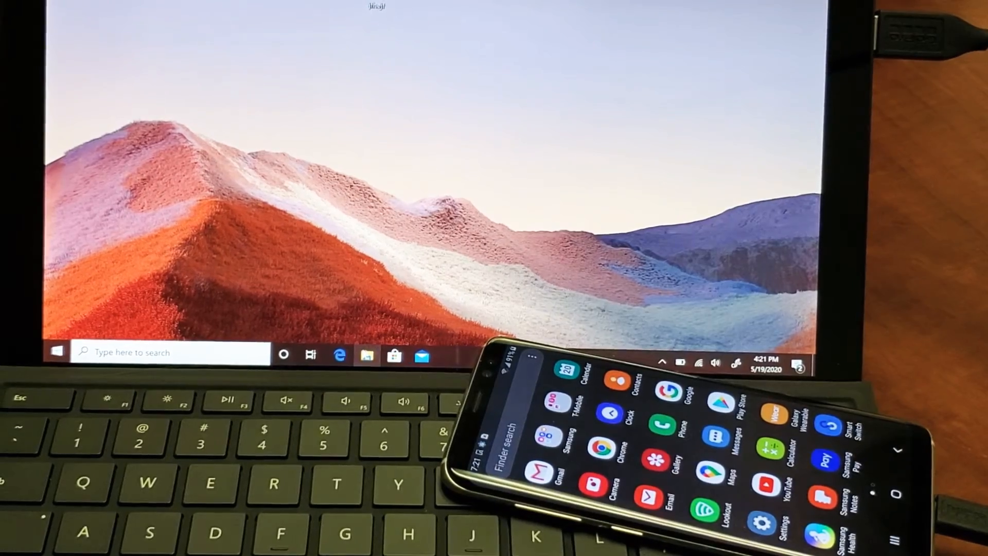
# Browse This PC into the Galaxy S8's phone storage and its DCIM folder with Camera and Screenshots
pyautogui.click(367, 357)
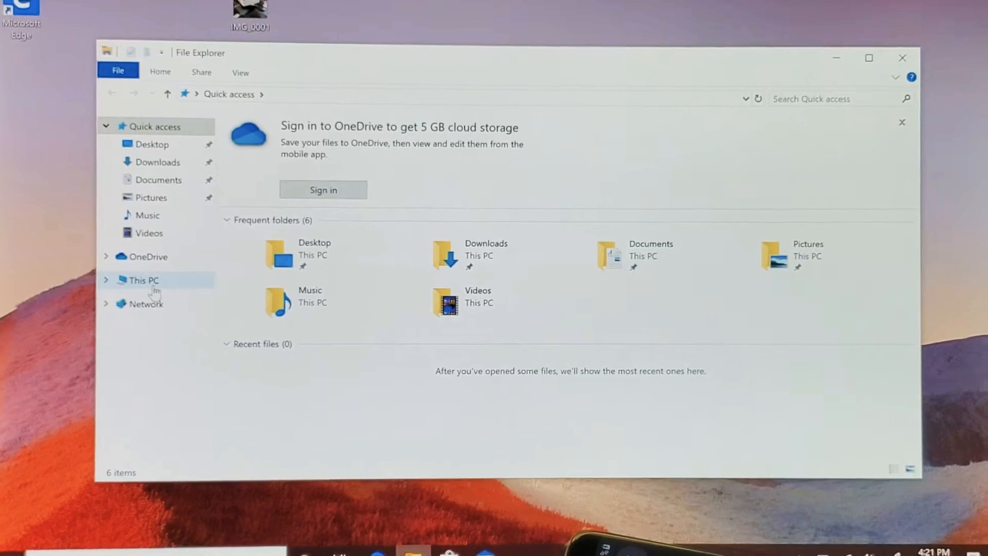
pyautogui.click(141, 280)
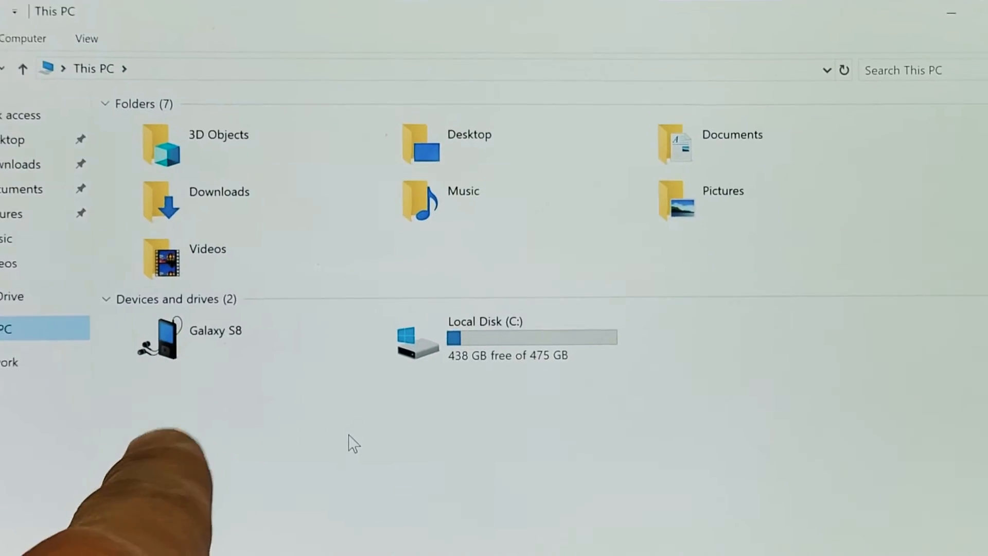
pyautogui.click(214, 334)
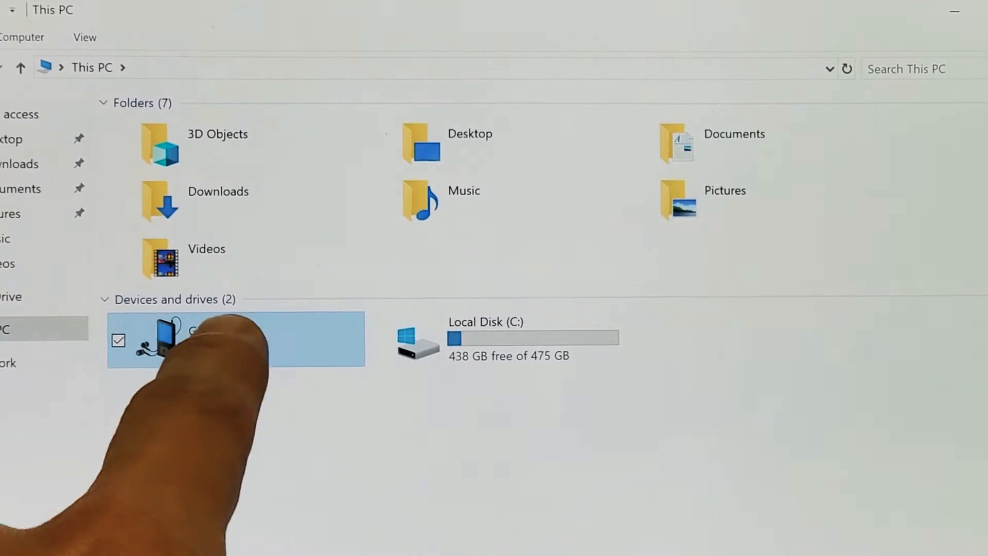
pyautogui.doubleClick(183, 339)
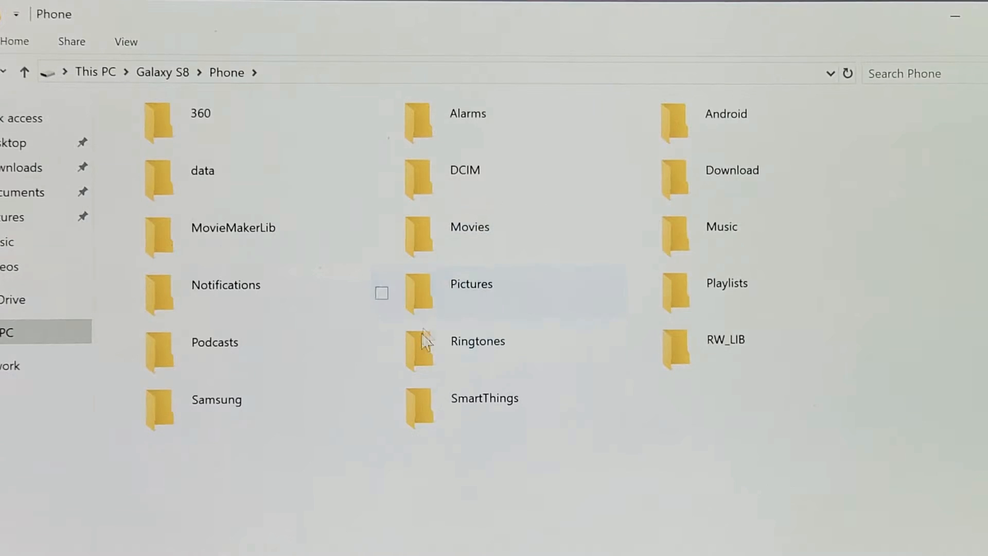
pyautogui.moveTo(773, 434)
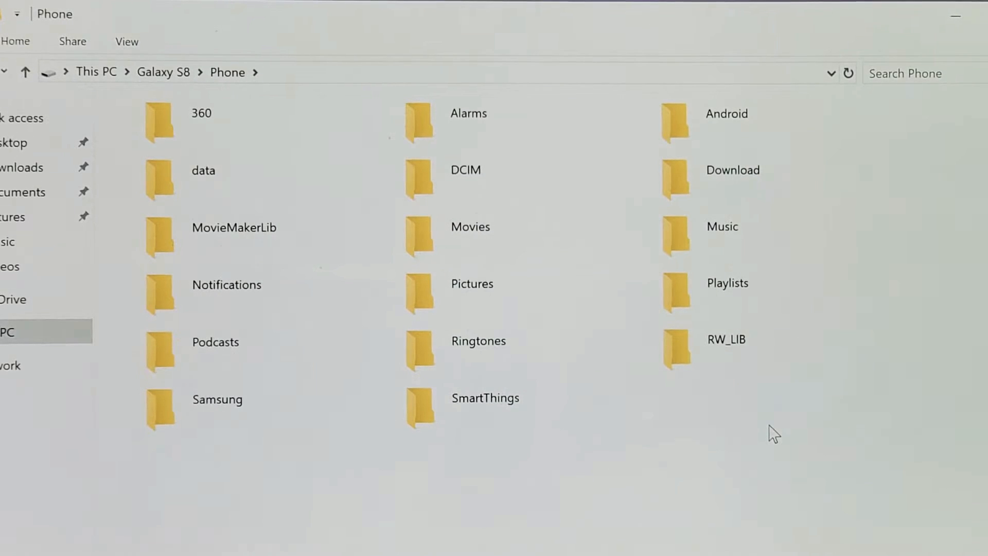
pyautogui.moveTo(631, 388)
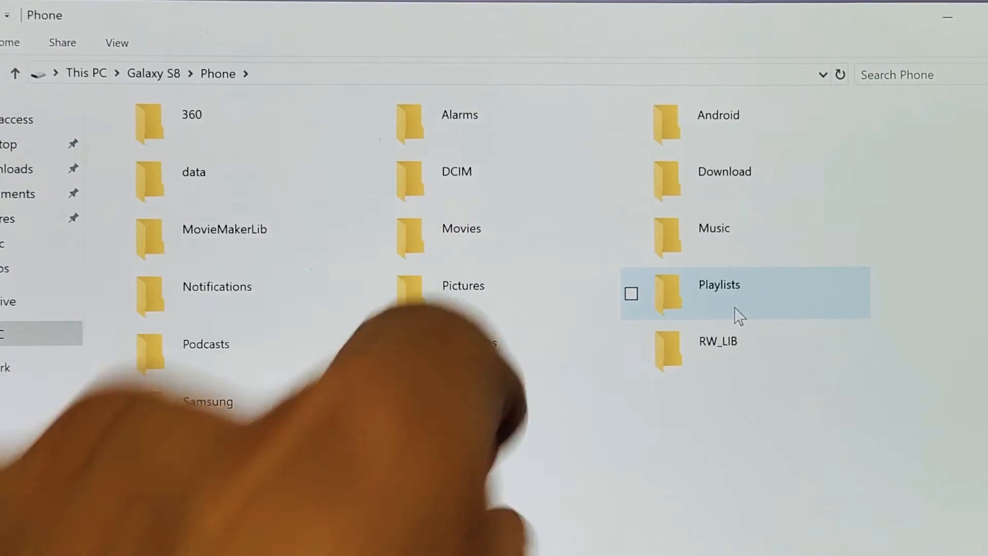
pyautogui.click(455, 171)
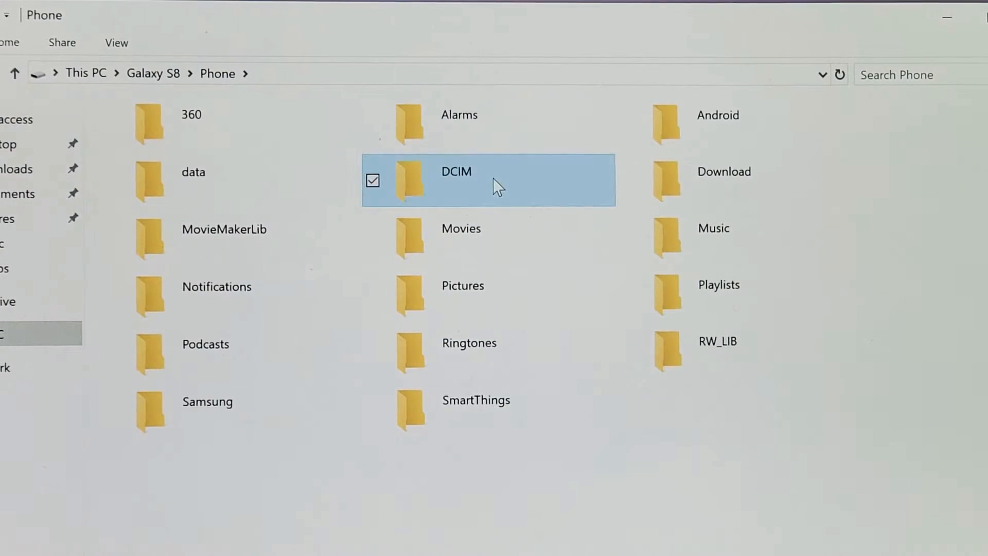
pyautogui.doubleClick(455, 181)
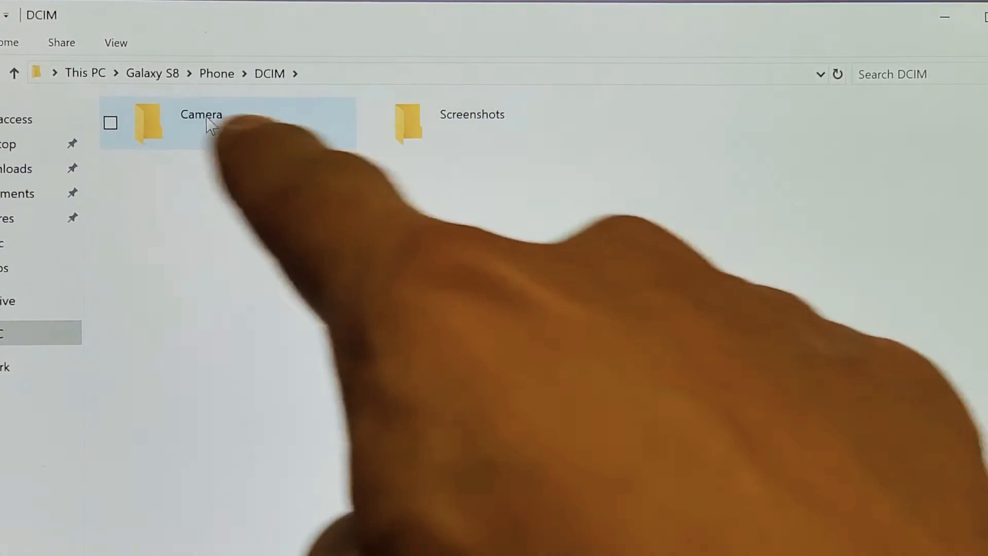
pyautogui.doubleClick(200, 123)
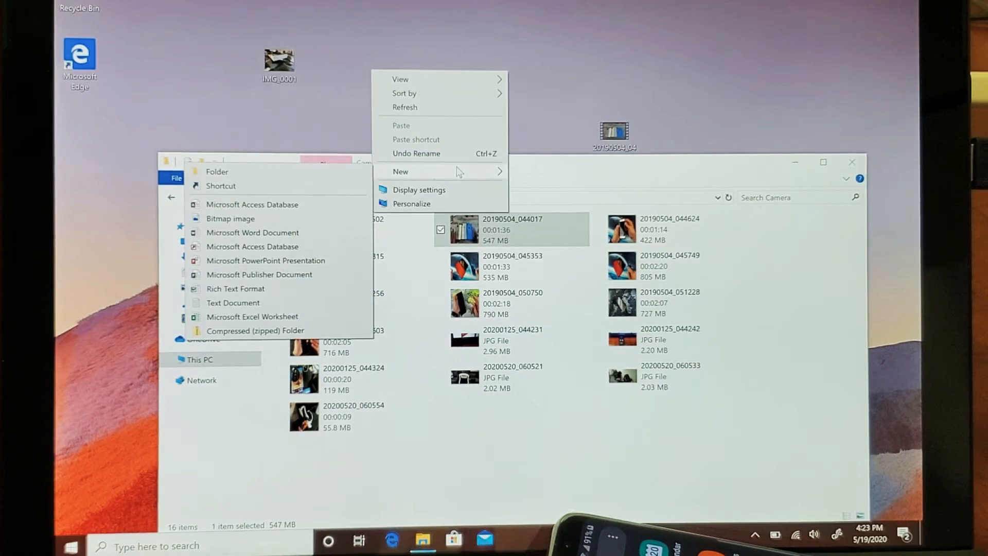
# Create a new desktop folder named gsgsgs
pyautogui.click(216, 171)
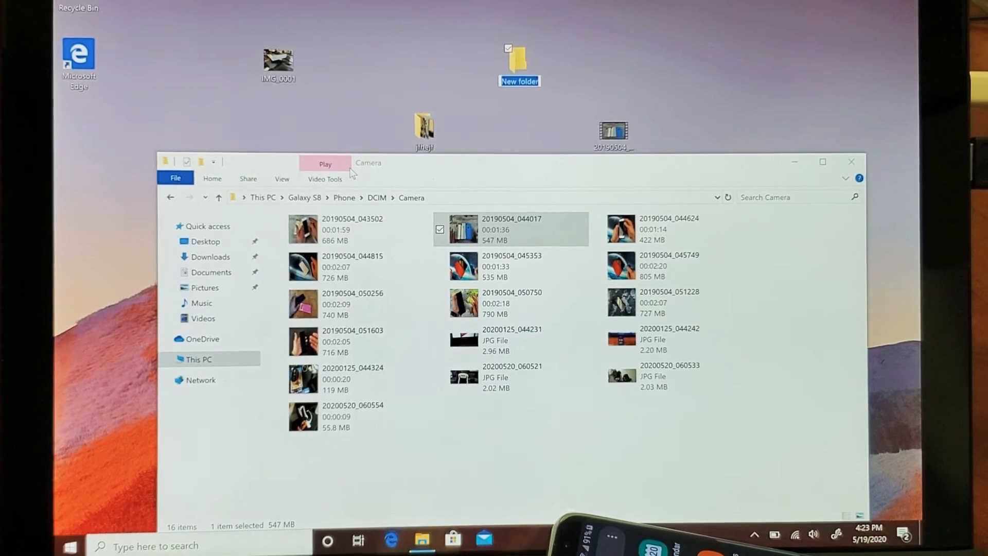
pyautogui.write('gsgsgs')
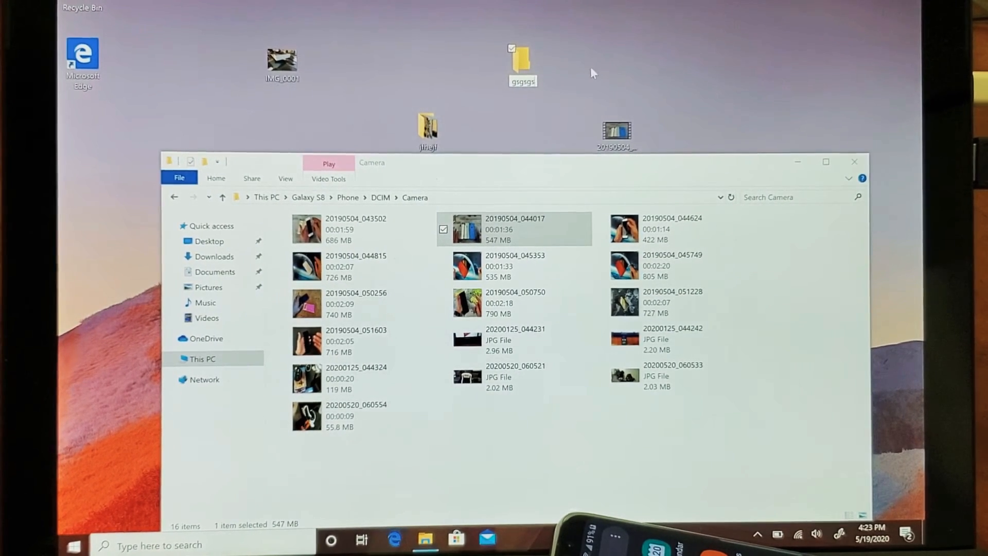
pyautogui.click(671, 266)
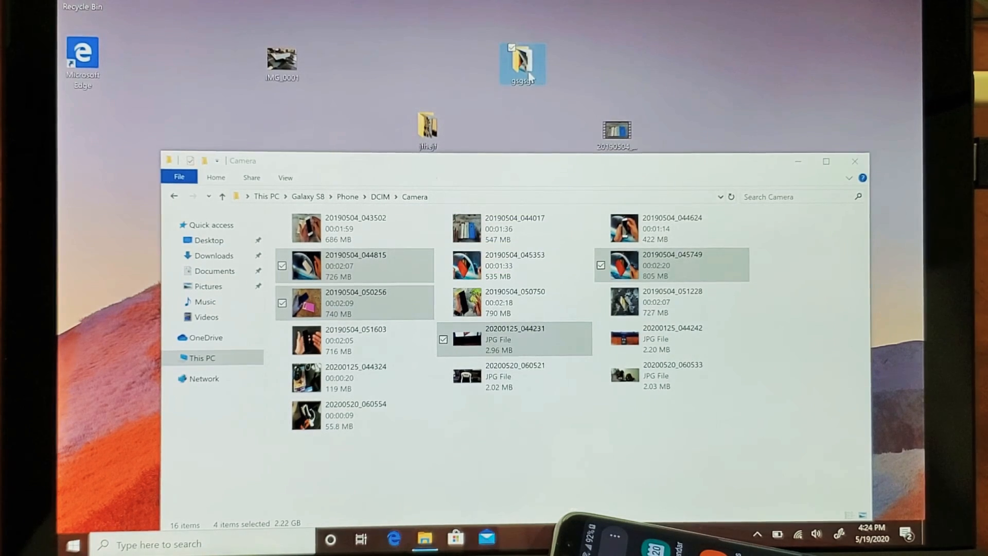
# Drop the four Camera files (2.22 GB) into gsgsgs and bring its window into view
pyautogui.click(513, 339)
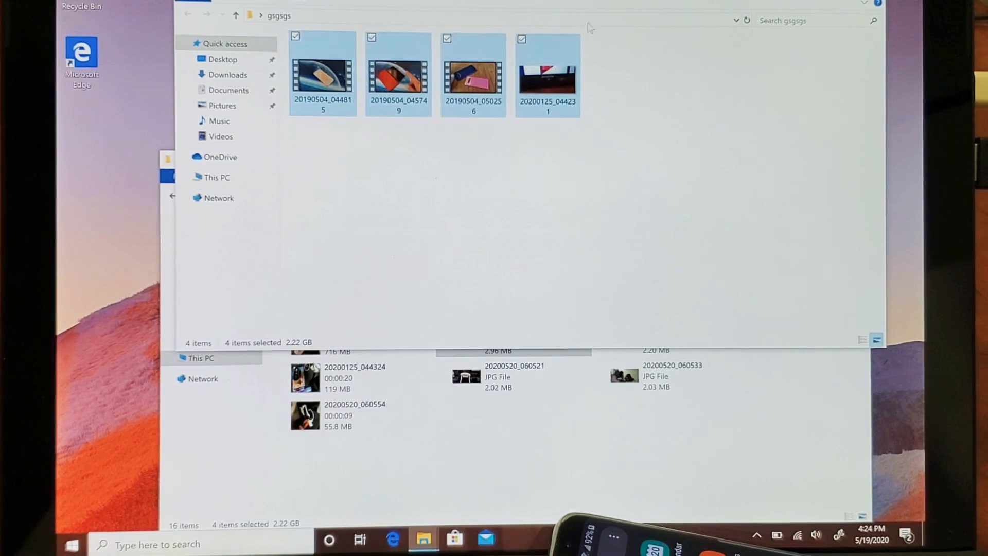
pyautogui.moveTo(530, 6); pyautogui.dragTo(447, 43)
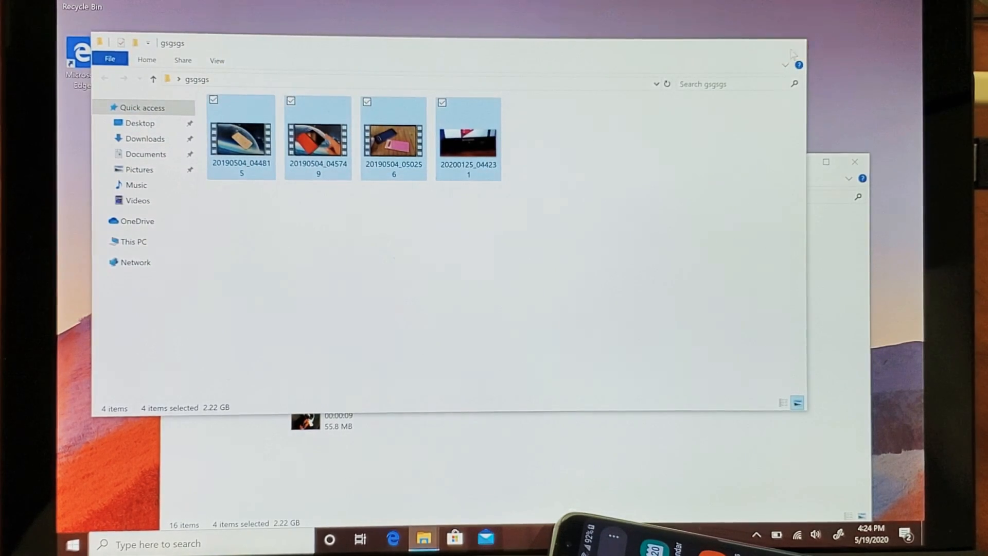